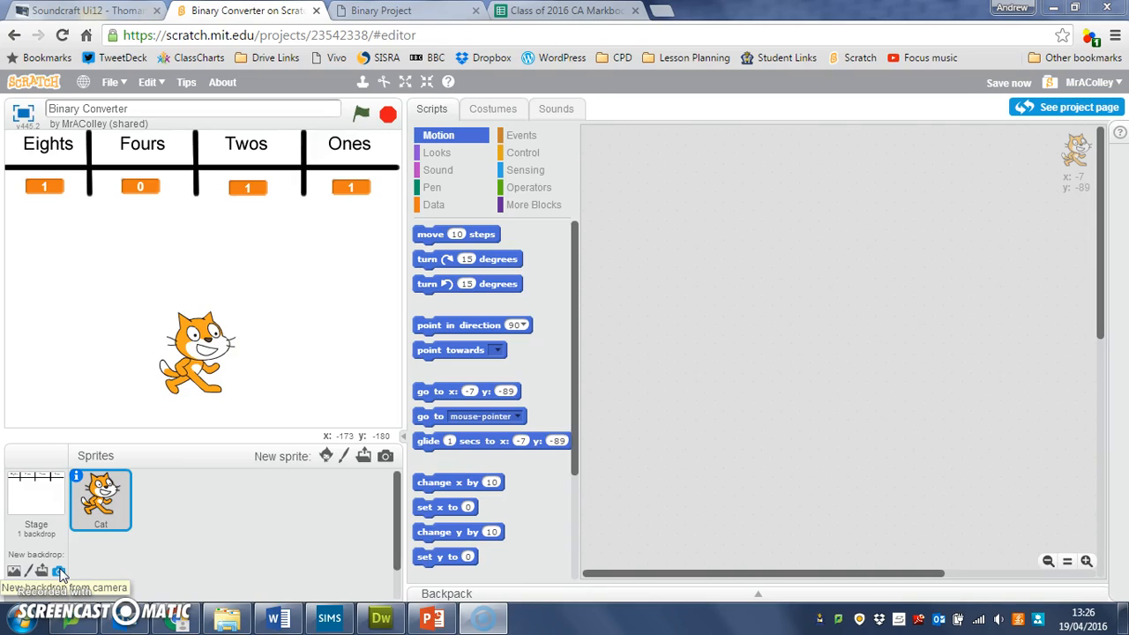
mouse_move(564, 353)
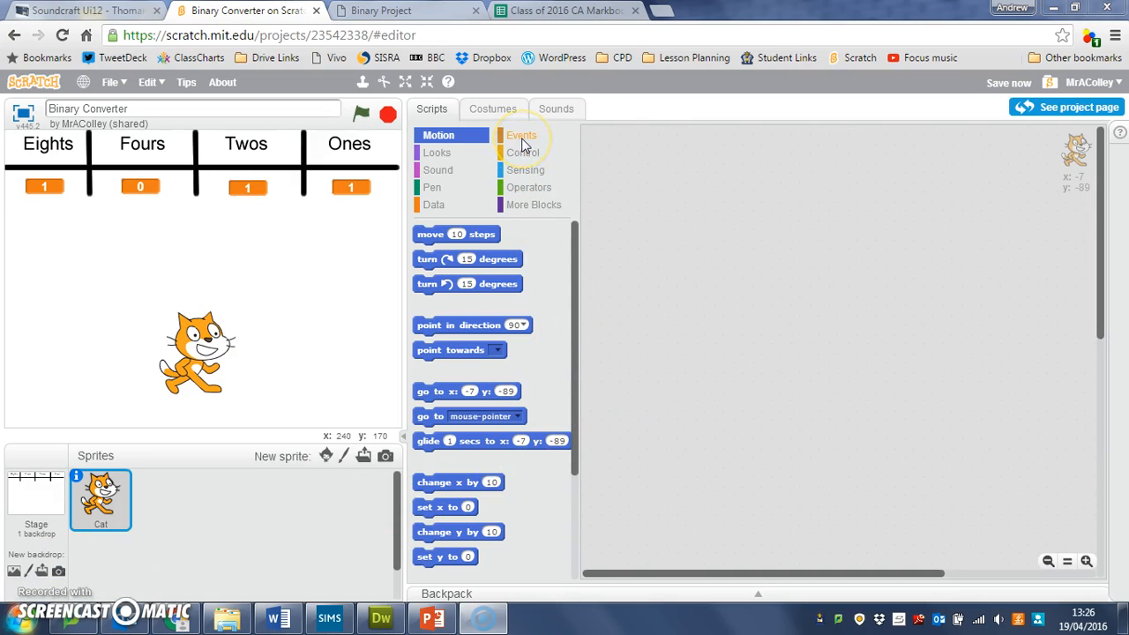
Step: Start the Cat sprite's script with a 'when green flag clicked' hat block
left_click(521, 135)
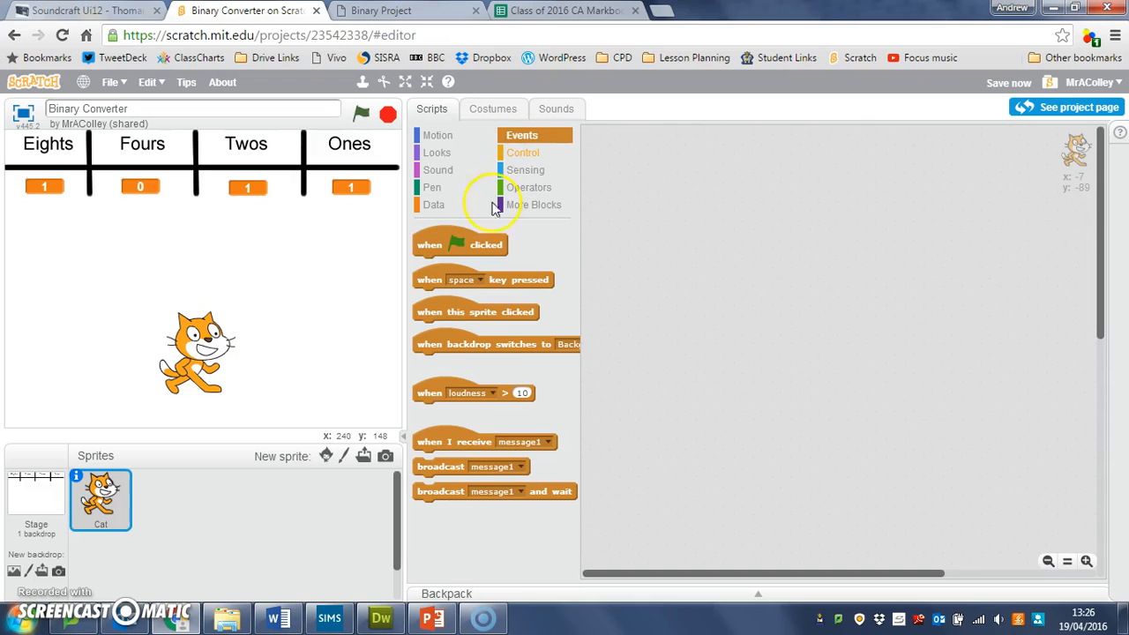
left_click_drag(460, 244, 662, 154)
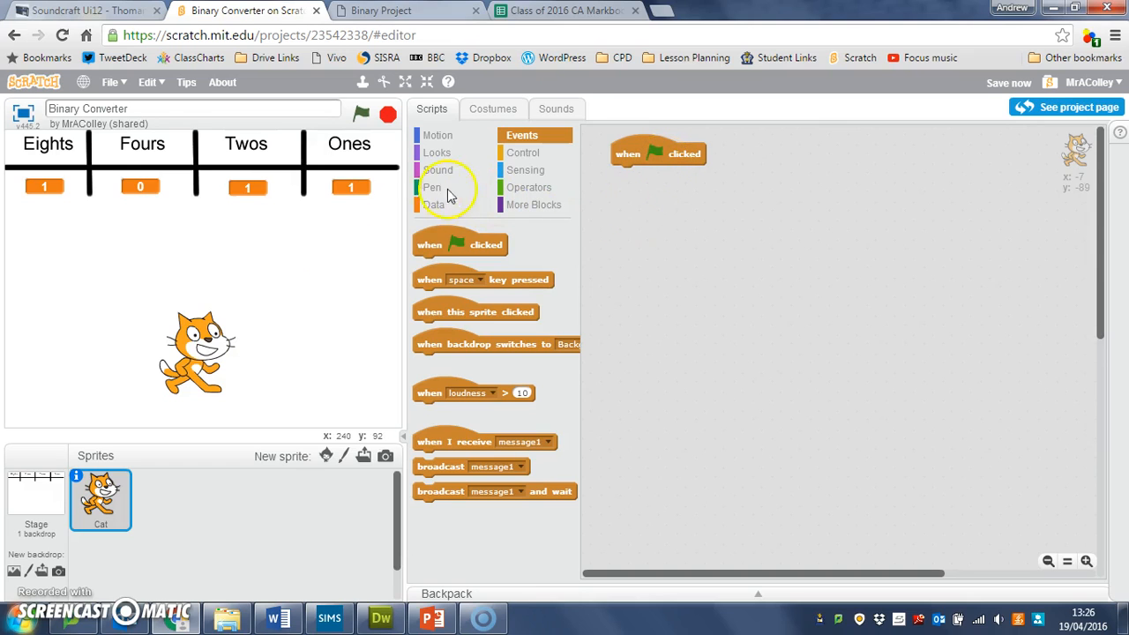
mouse_move(445, 159)
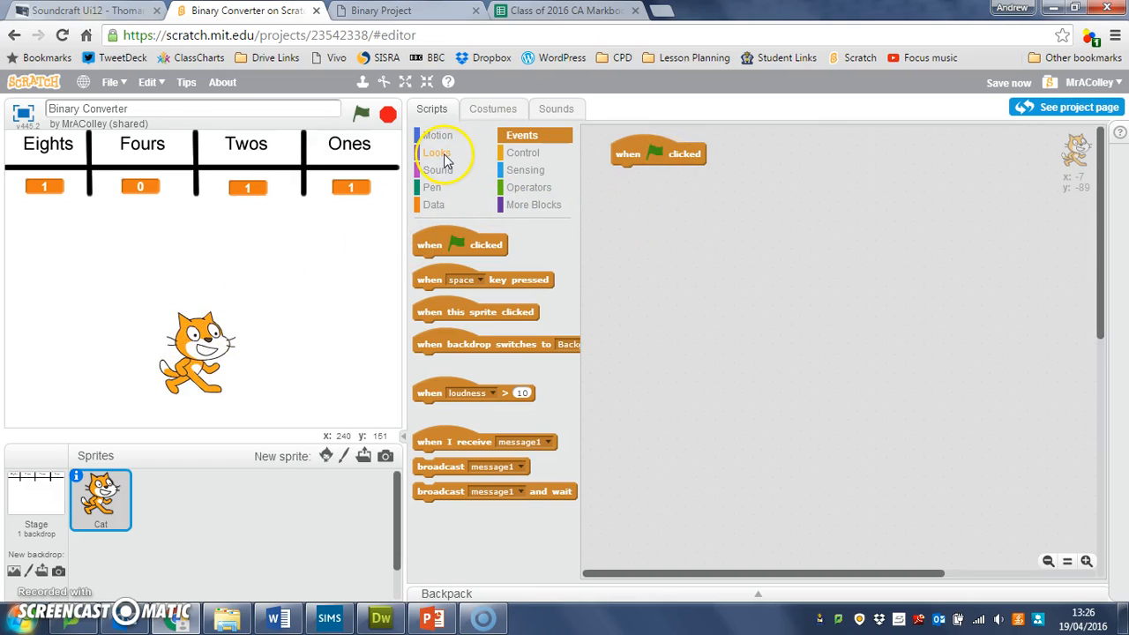
Step: Add a say block: 'You are going to type in a 4 bit binary number.' for 5 seconds
left_click(435, 152)
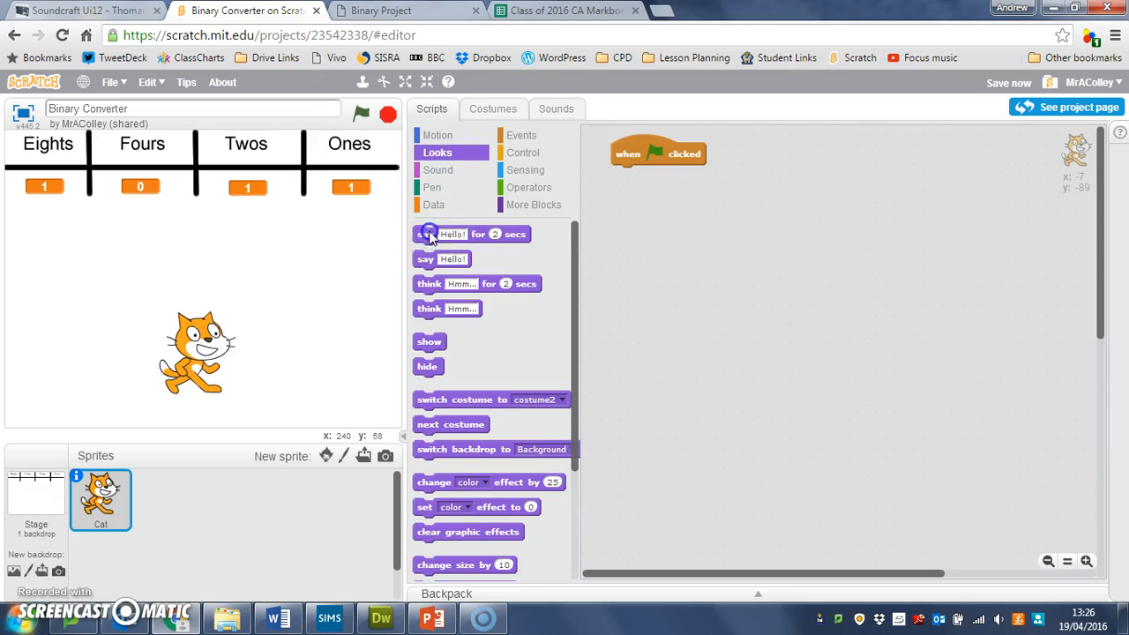
left_click_drag(429, 233, 624, 174)
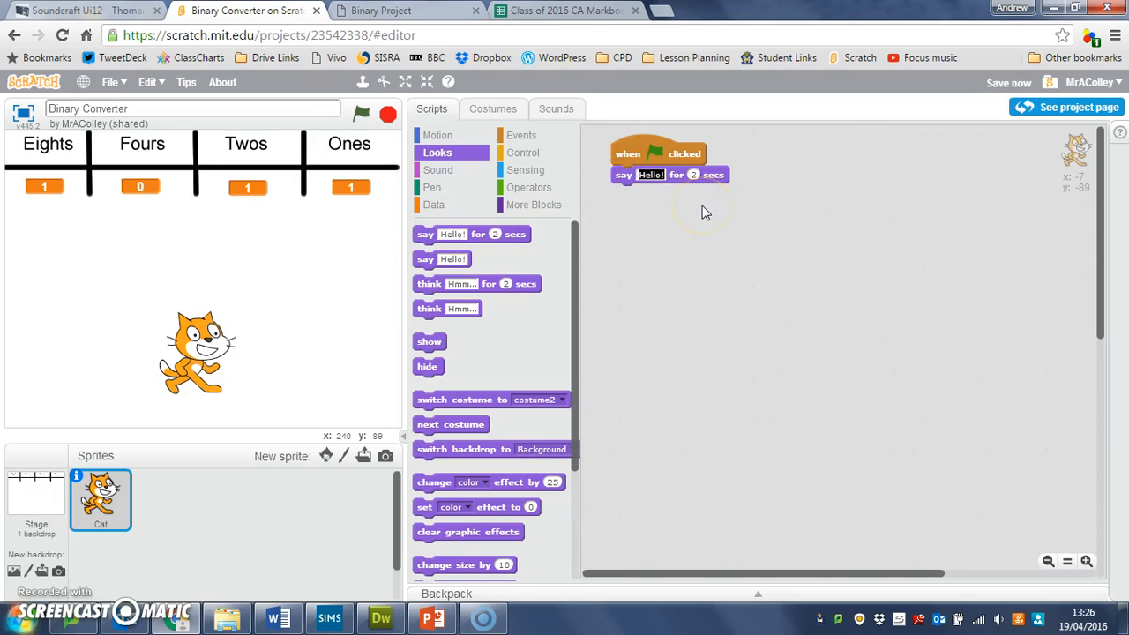
type("You are going to type in a 4 bit binary number.")
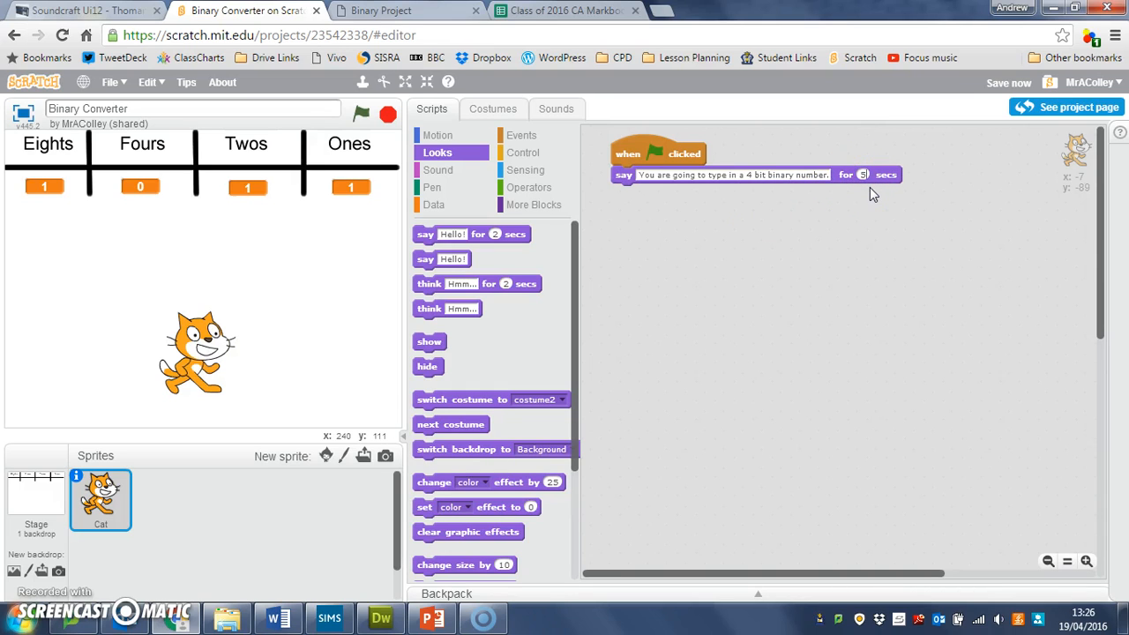
mouse_move(860, 236)
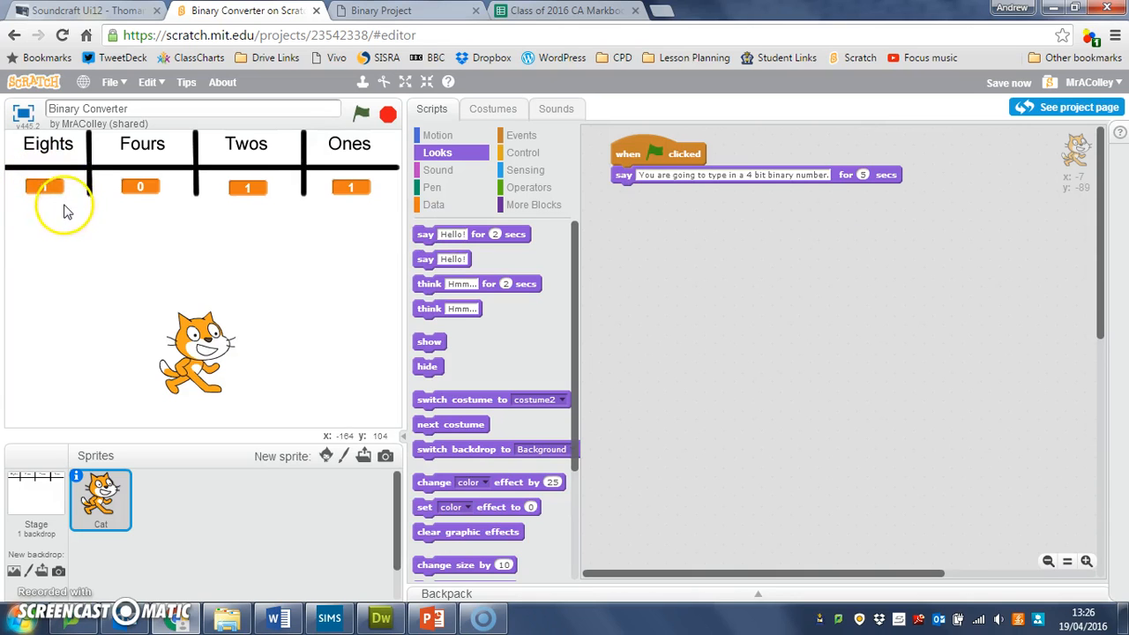
left_click(44, 186)
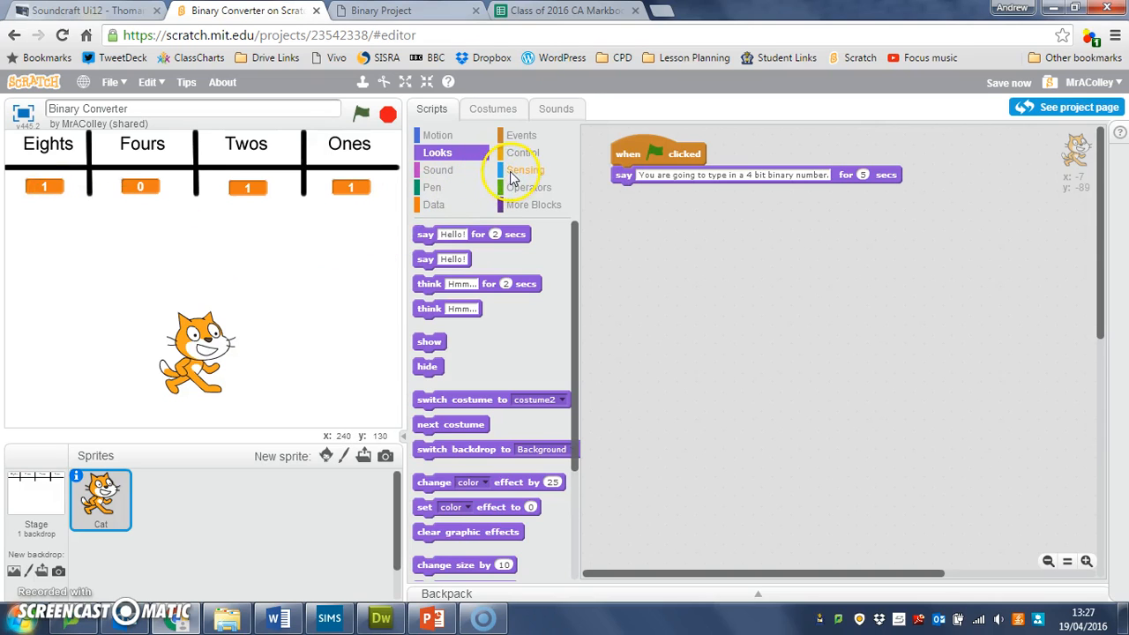
Step: Add an ask block: 'Please type in the first digit of your binary number. It must be 1 or 0.'
left_click(521, 170)
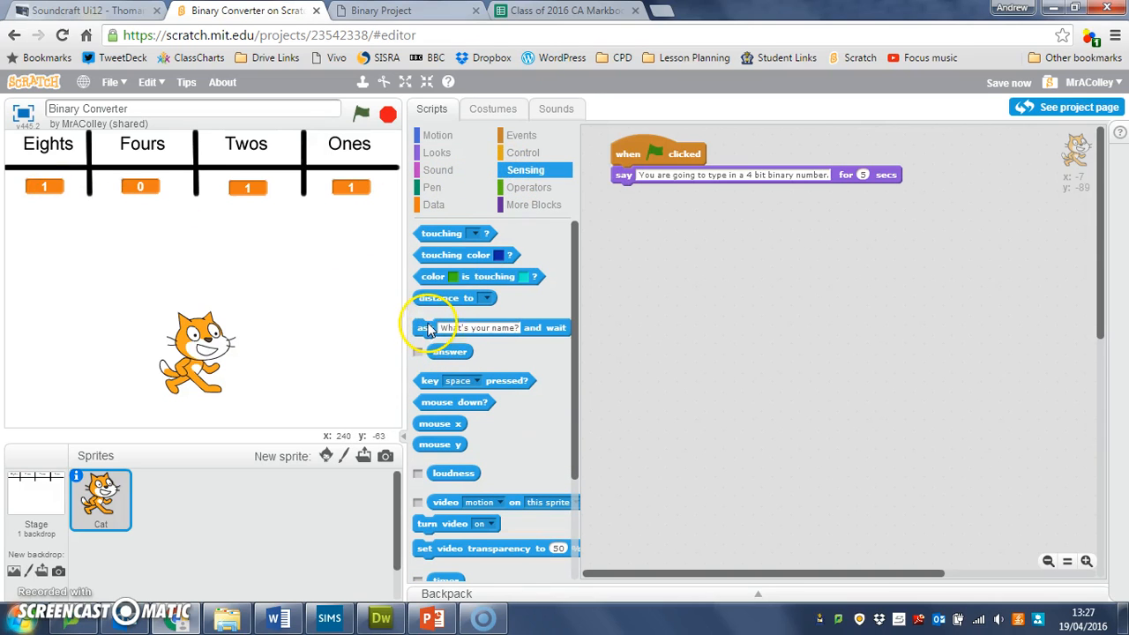
left_click_drag(432, 327, 635, 211)
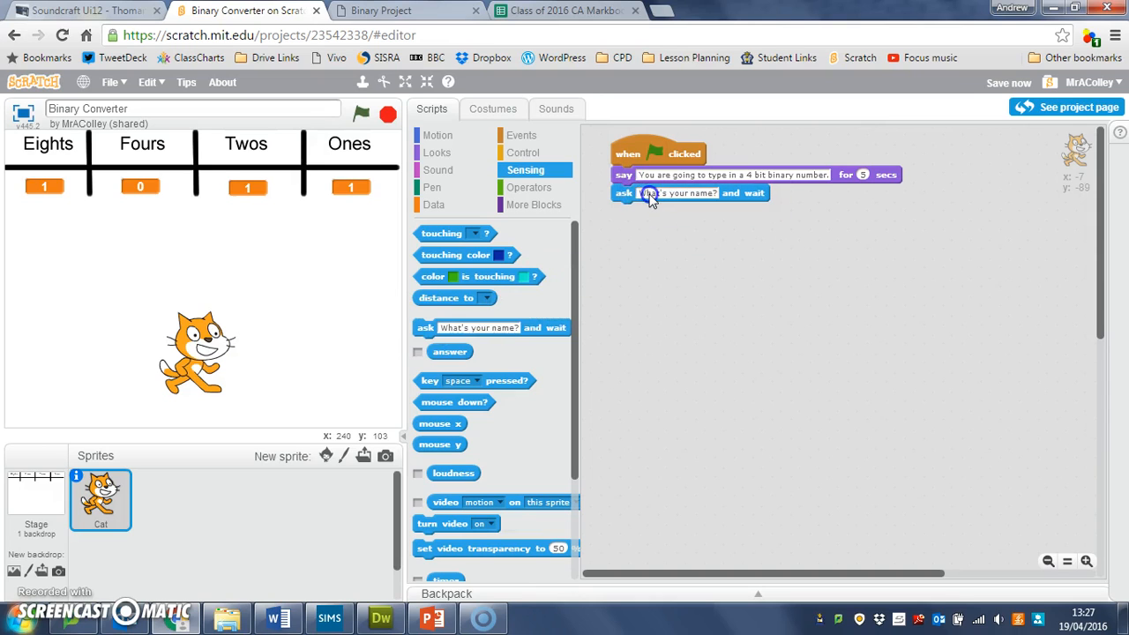
left_click(677, 192)
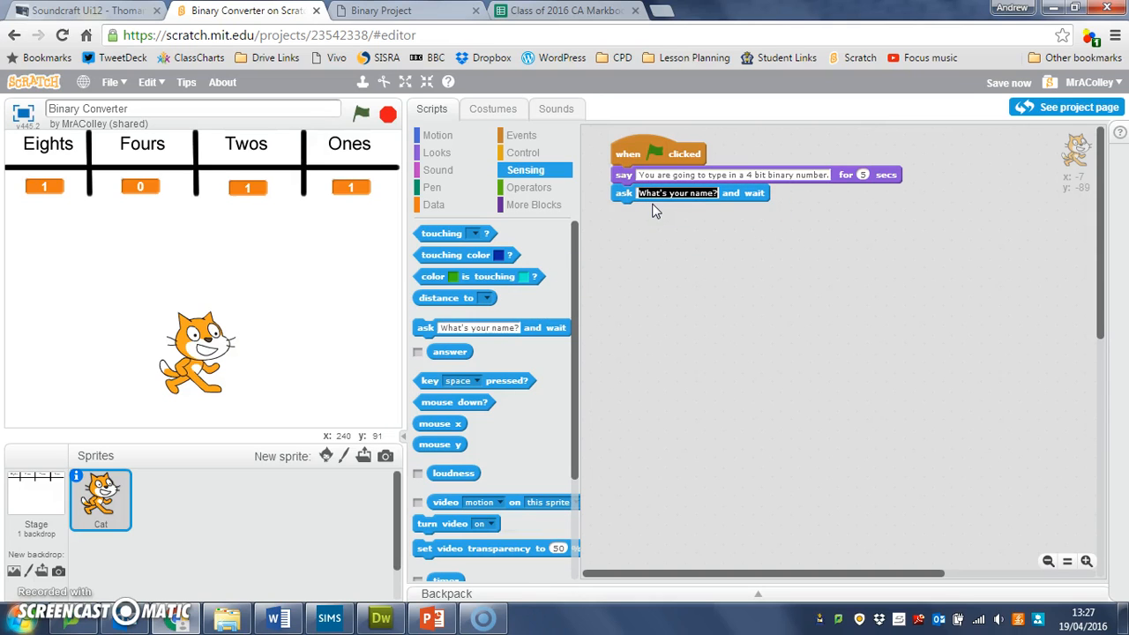
type("Please type in the first digit of")
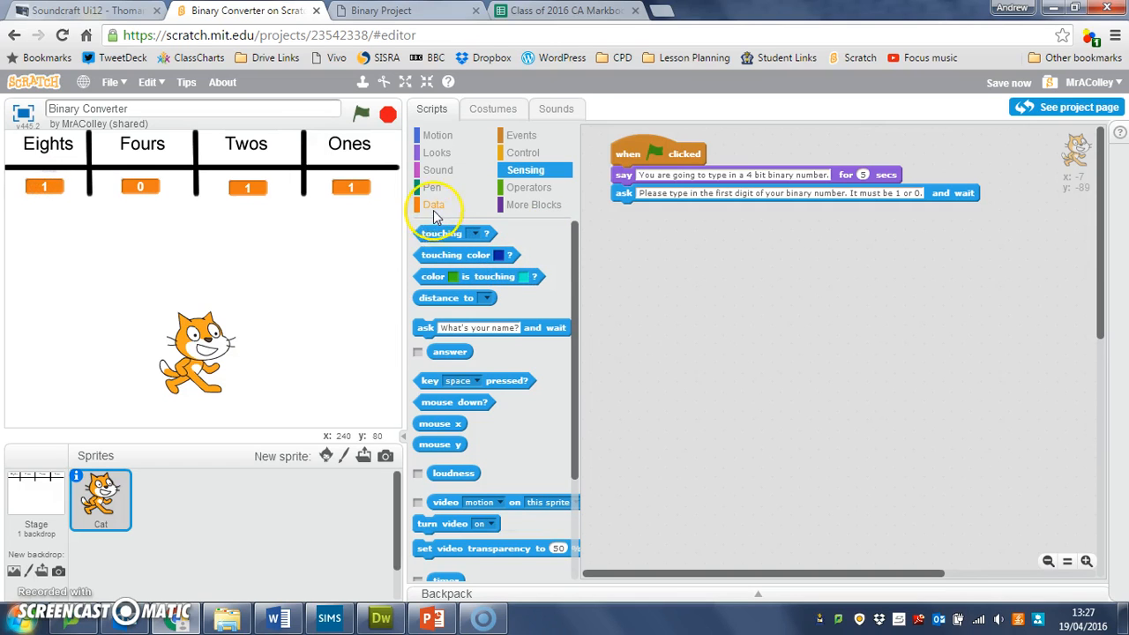
Step: Add a 'set' variable block under the ask block and choose Eights
left_click(433, 204)
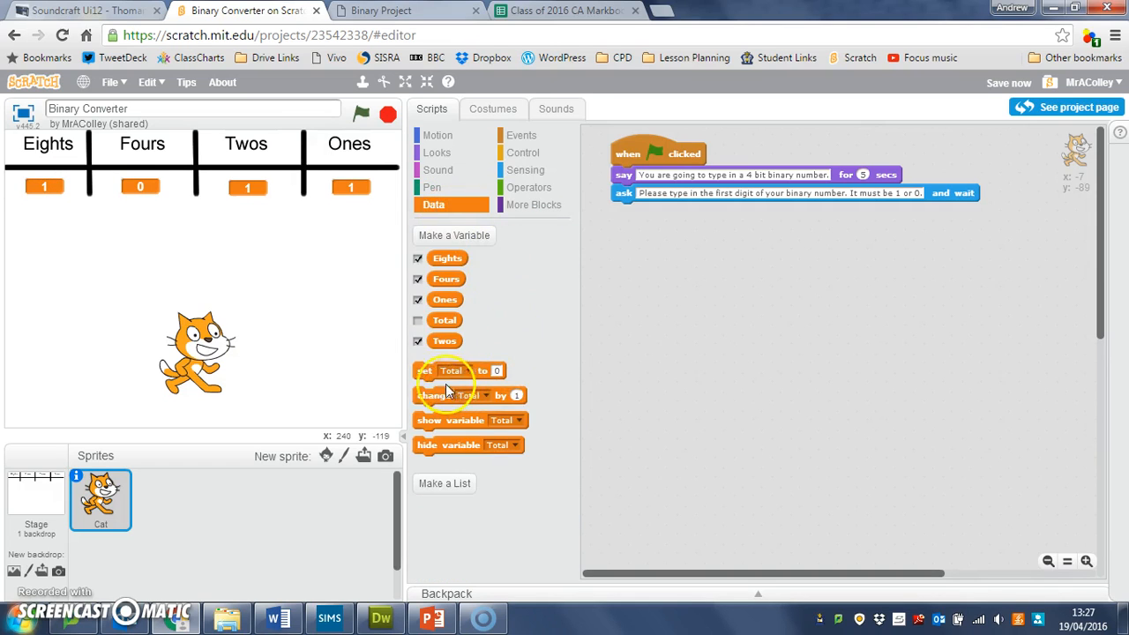
left_click_drag(451, 371, 665, 240)
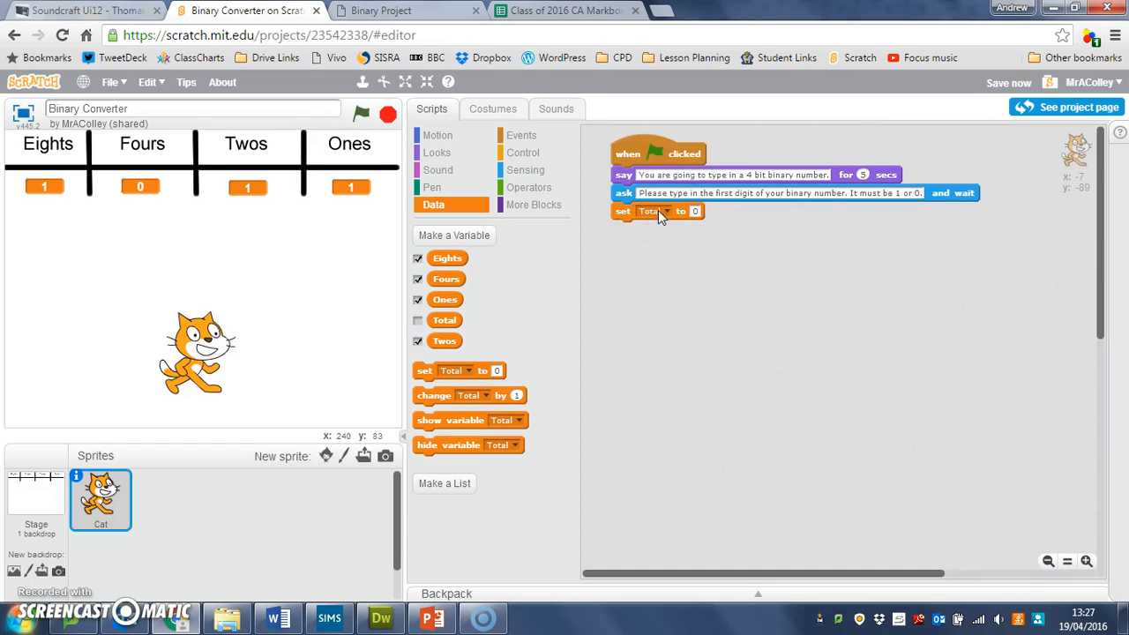
left_click(661, 211)
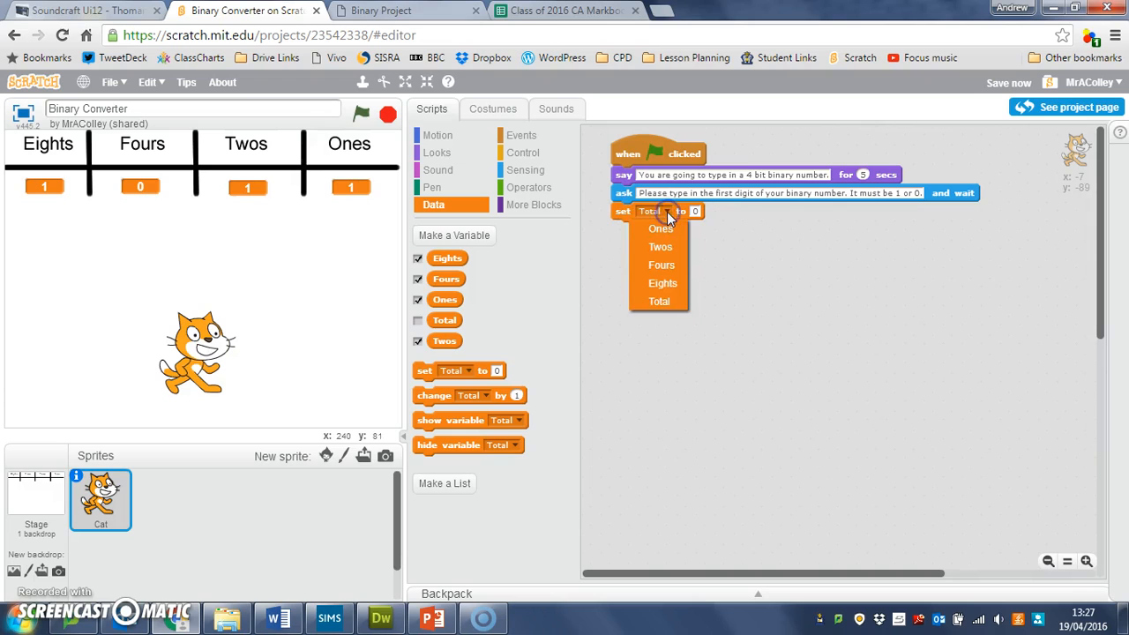
left_click(662, 283)
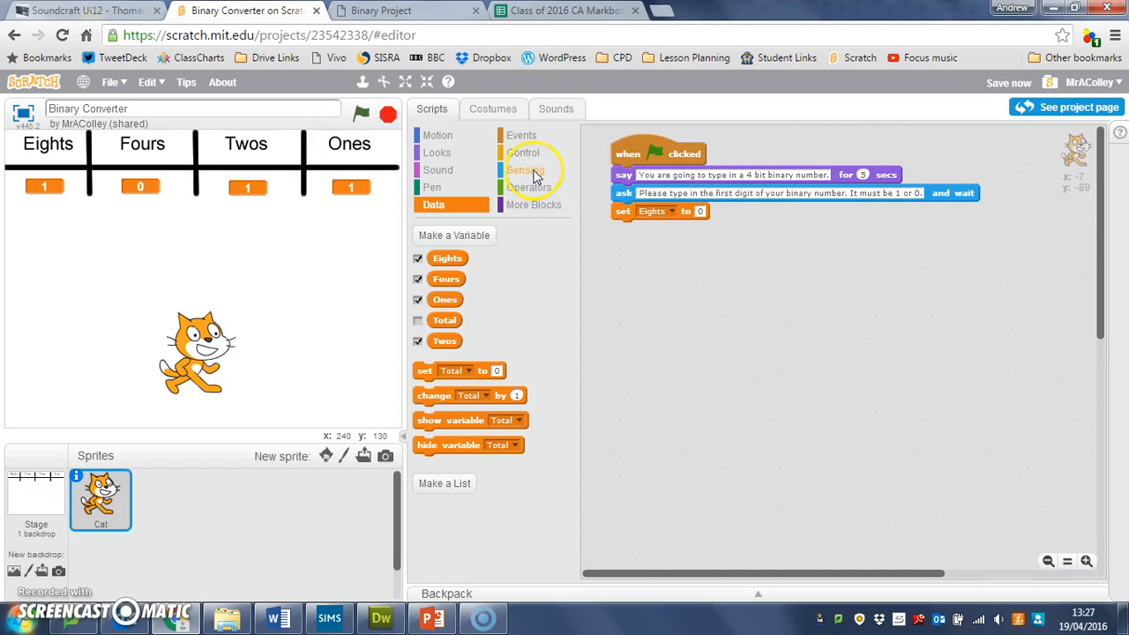
Step: Drop the Sensing 'answer' reporter into the set Eights value slot
left_click(526, 169)
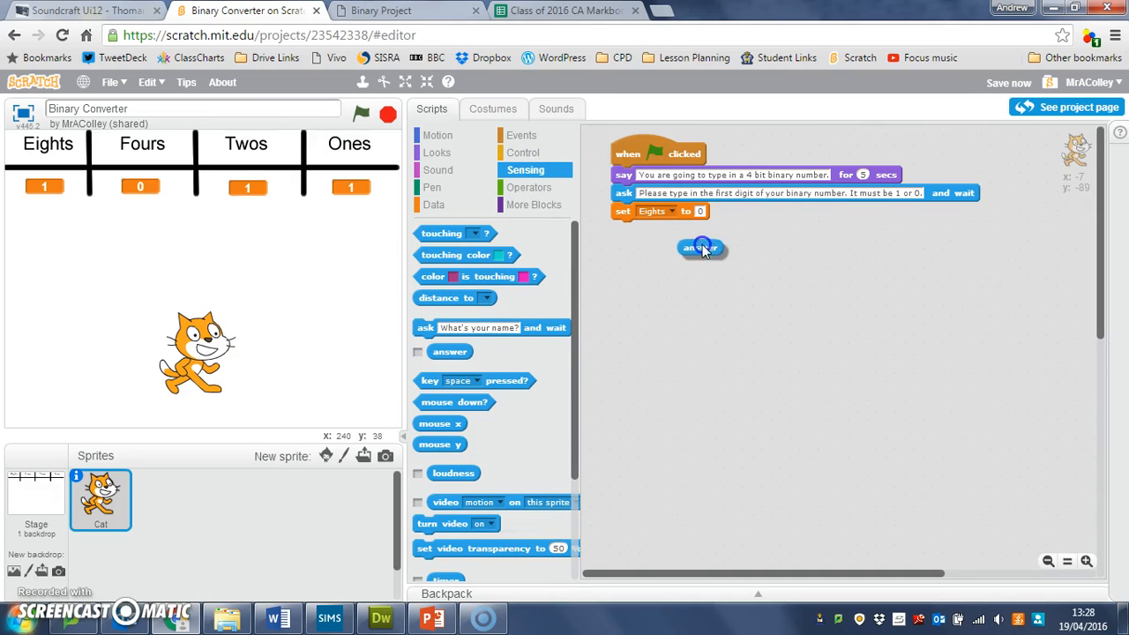
left_click_drag(701, 248, 714, 212)
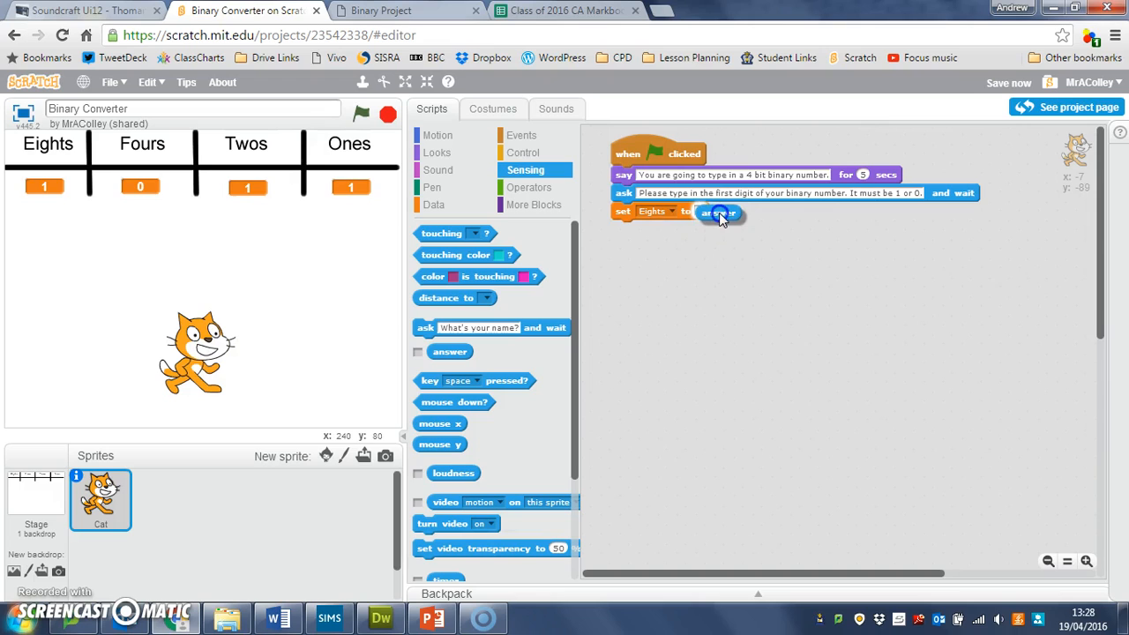
left_click_drag(719, 214, 717, 213)
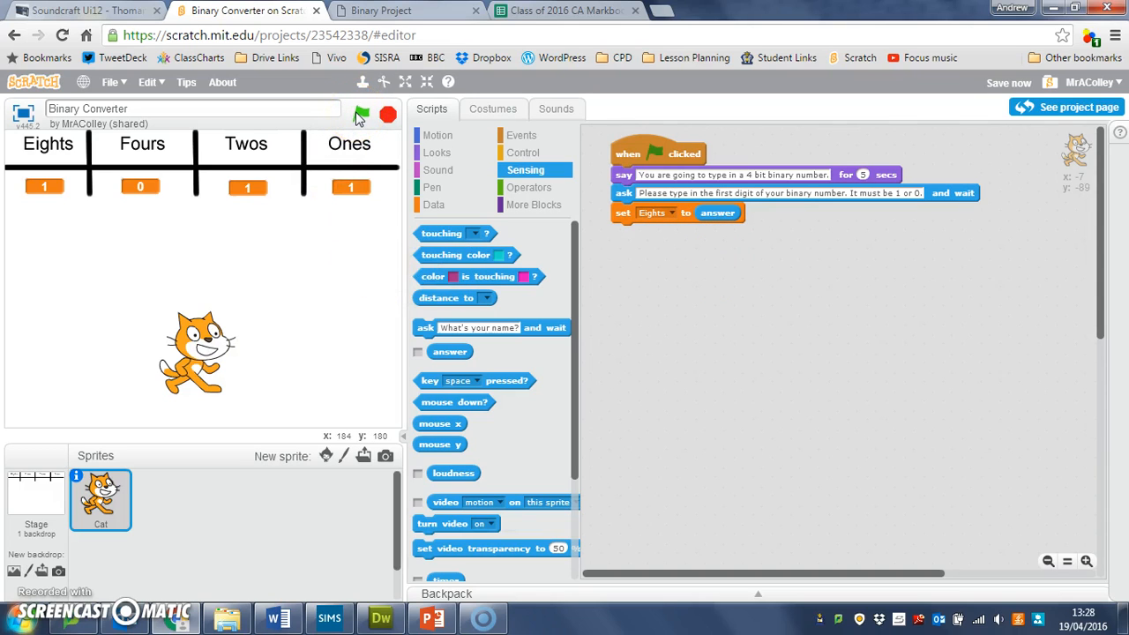
Step: Run the script with the green flag and enter 1 as the first digit
left_click(361, 114)
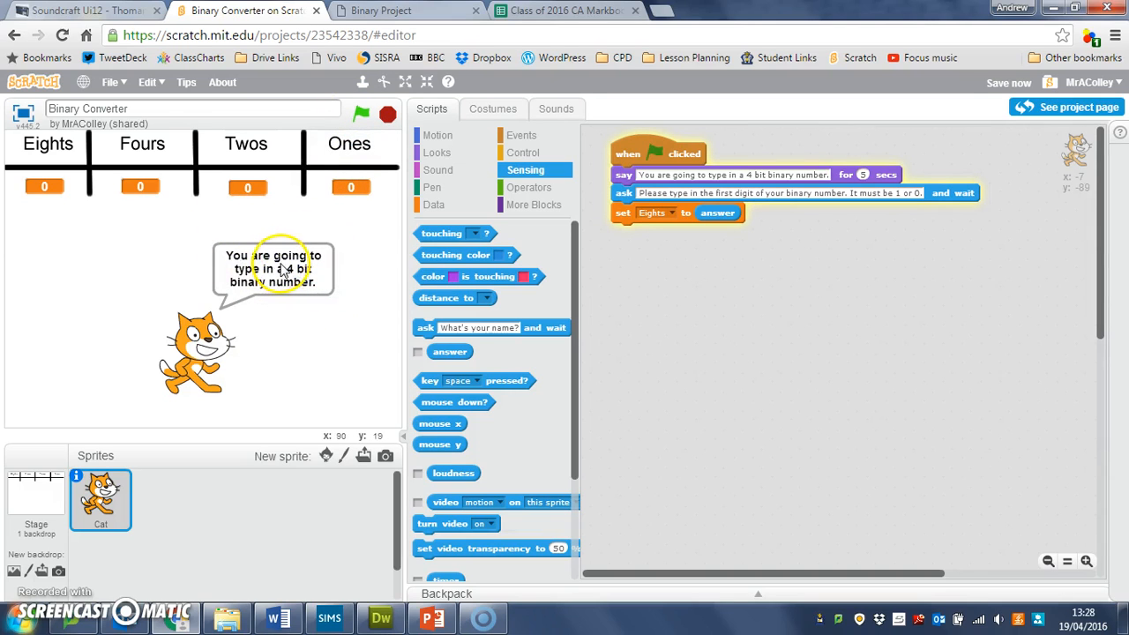
mouse_move(846, 173)
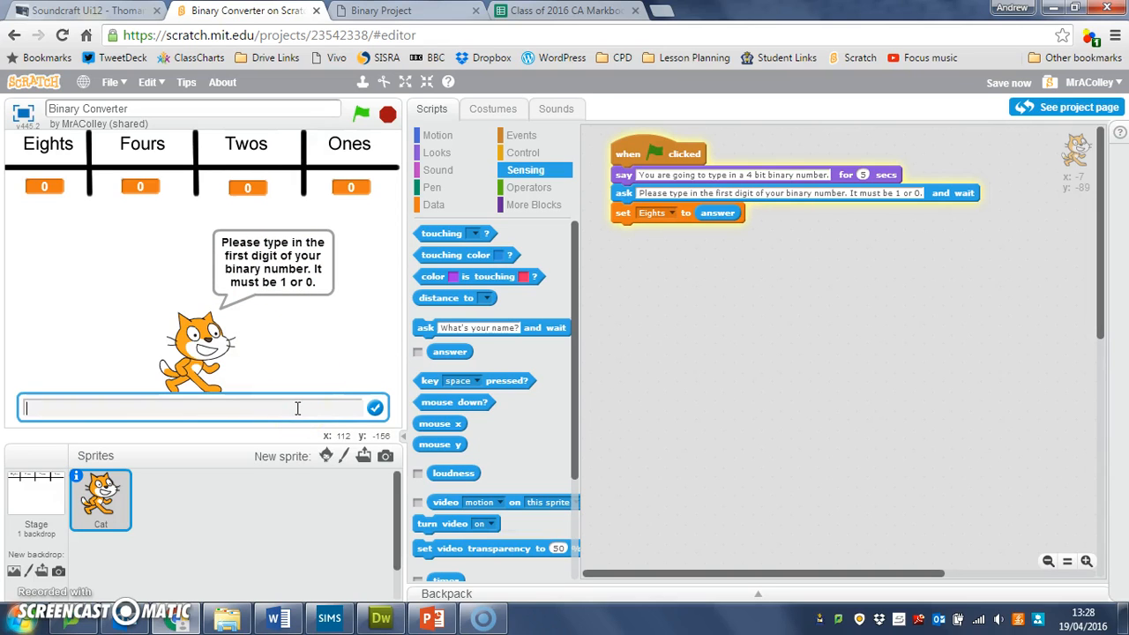
type("1")
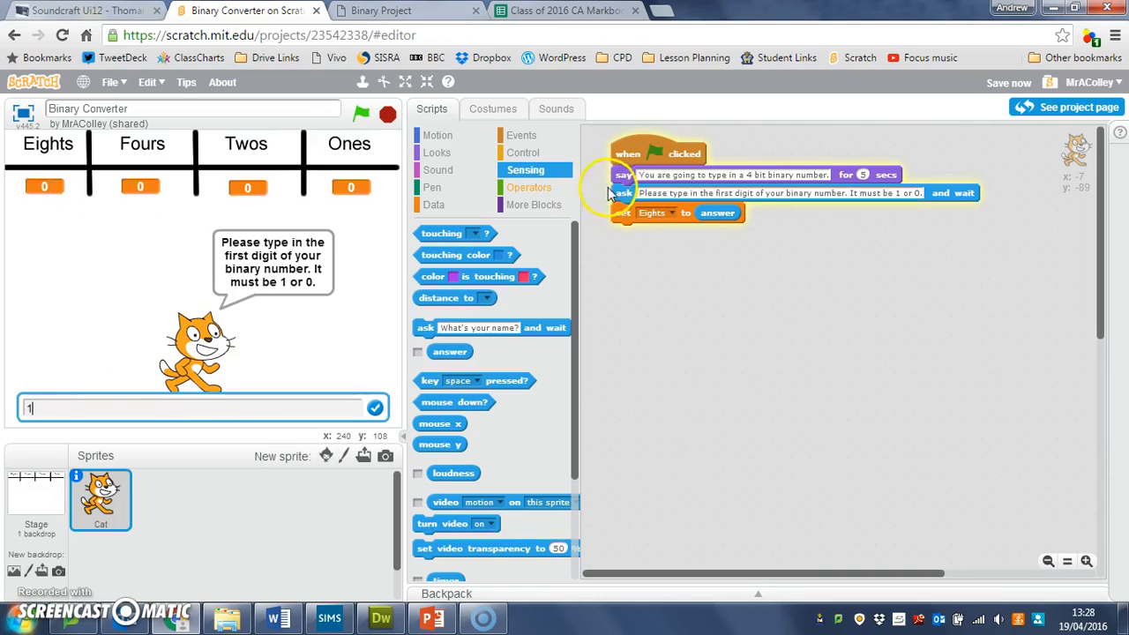
mouse_move(147, 211)
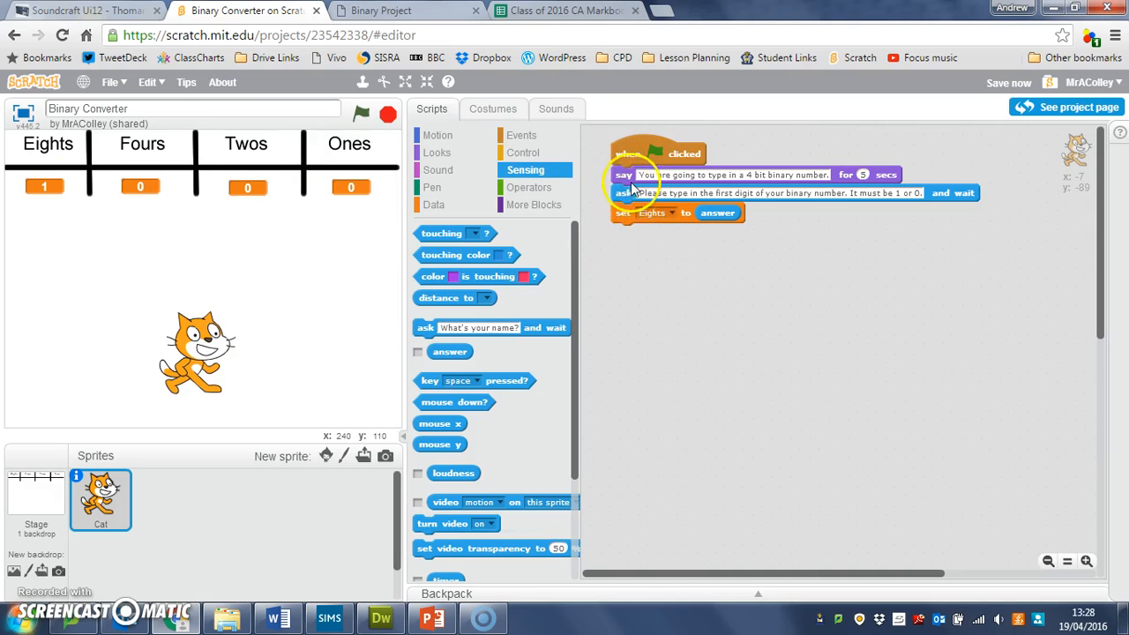
mouse_move(644, 245)
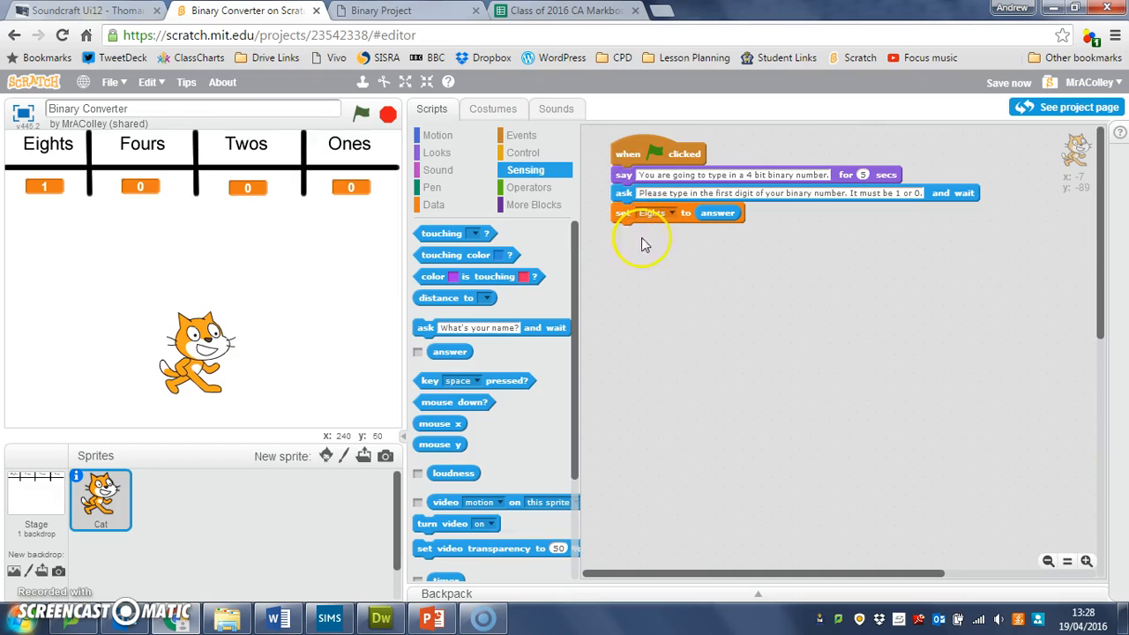
mouse_move(701, 326)
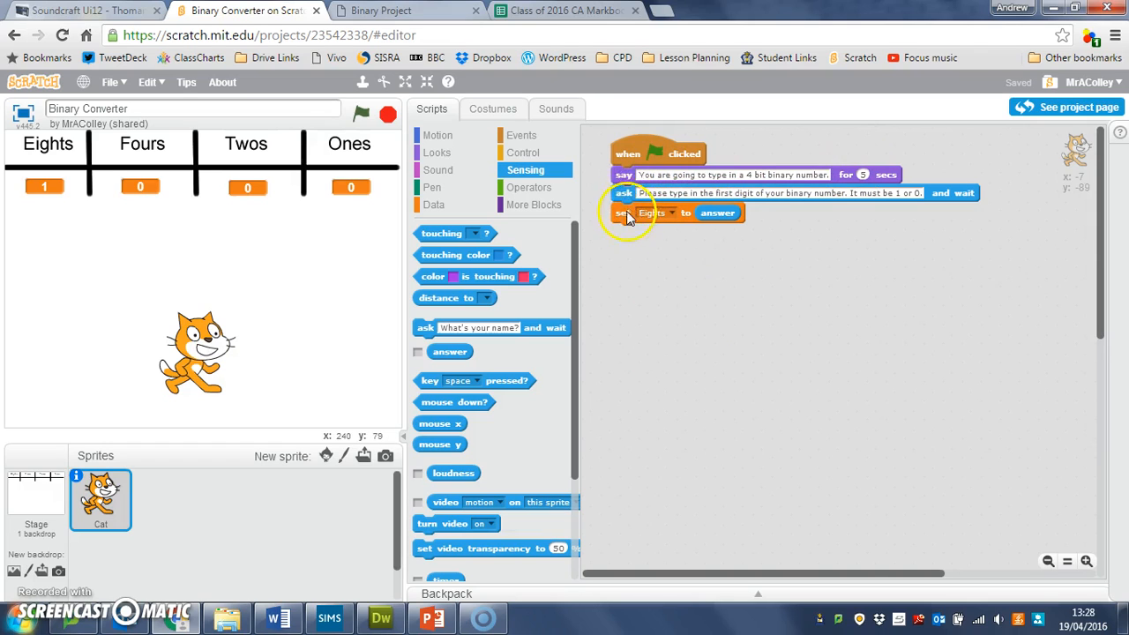
mouse_move(208, 207)
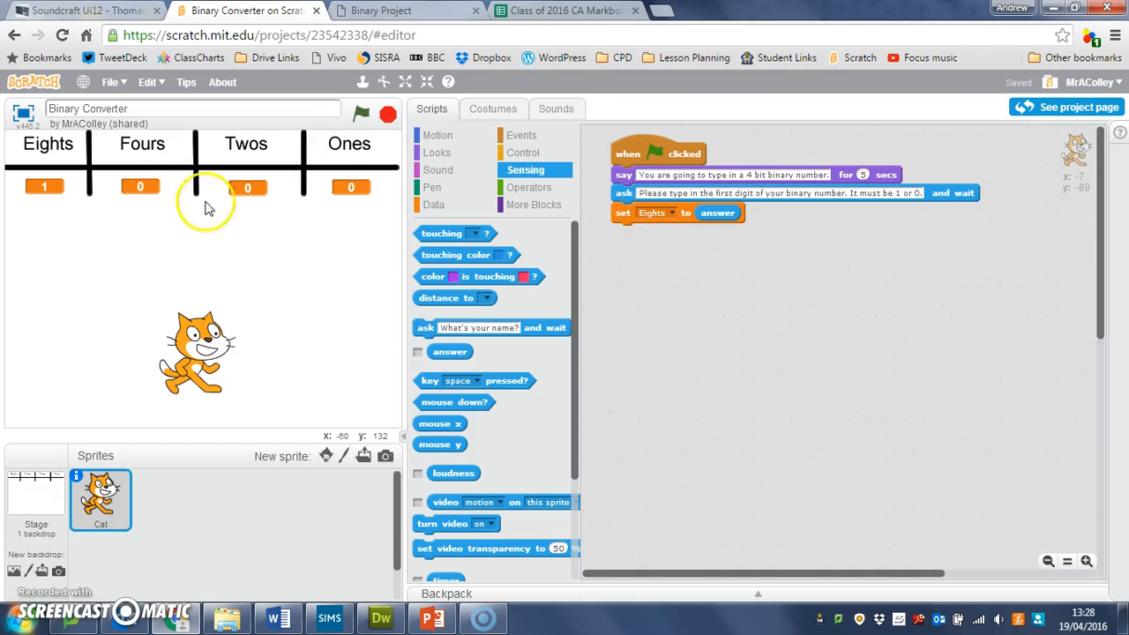